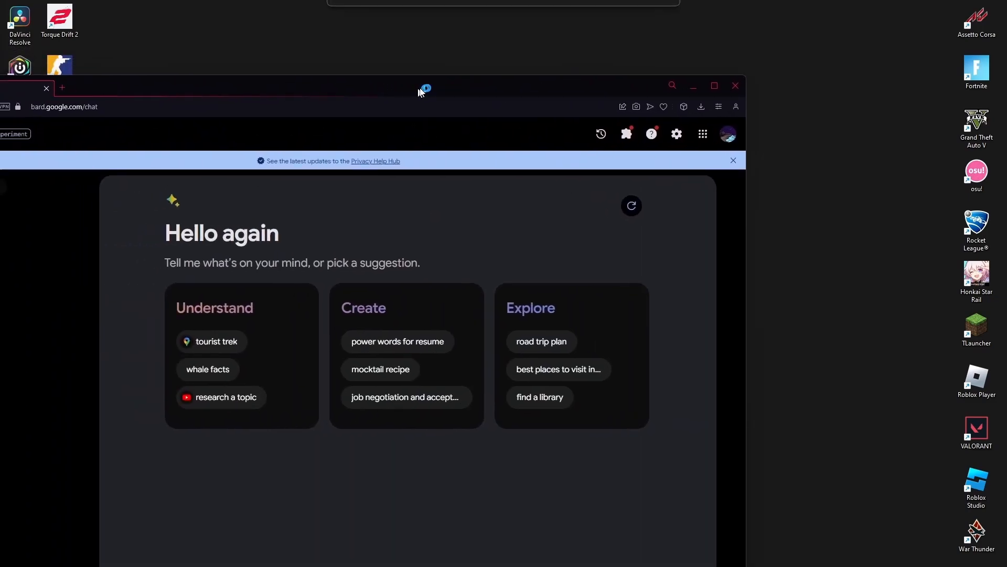
- Maximize the browser window showing the Google Bard start page
left_click(714, 85)
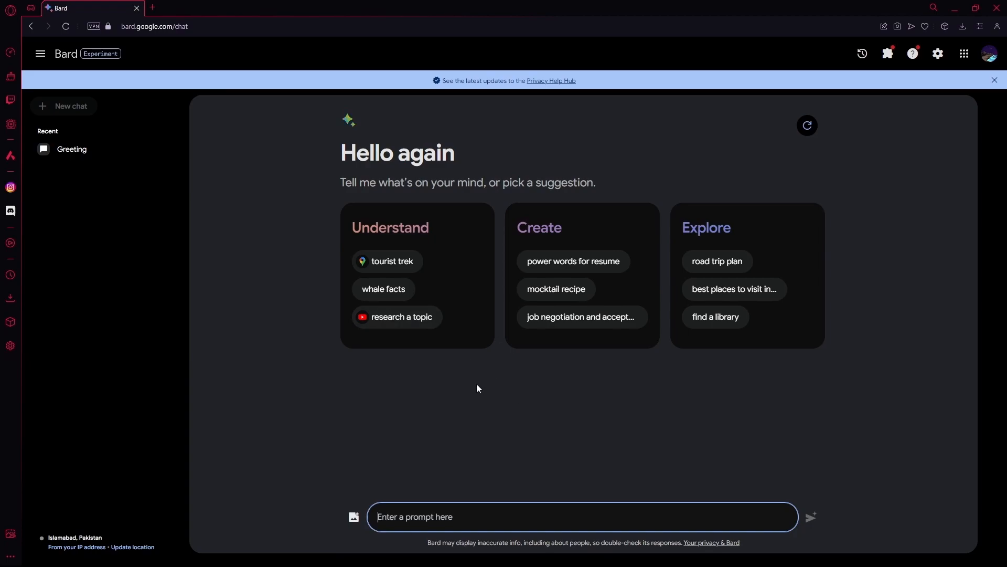
- Inspect the Bard page and switch the developer tools to the Application storage panel
right_click(478, 388)
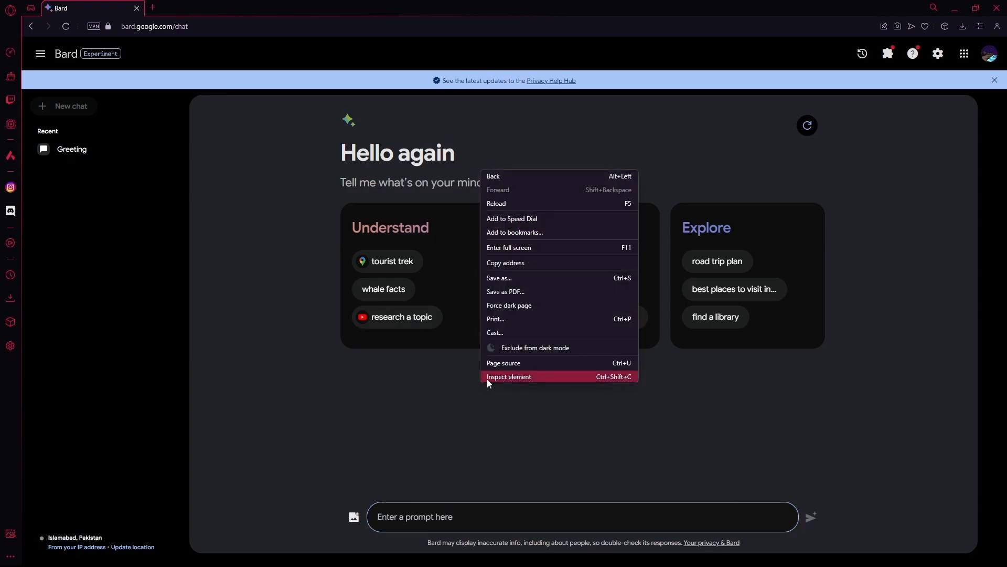
mouse_move(494, 382)
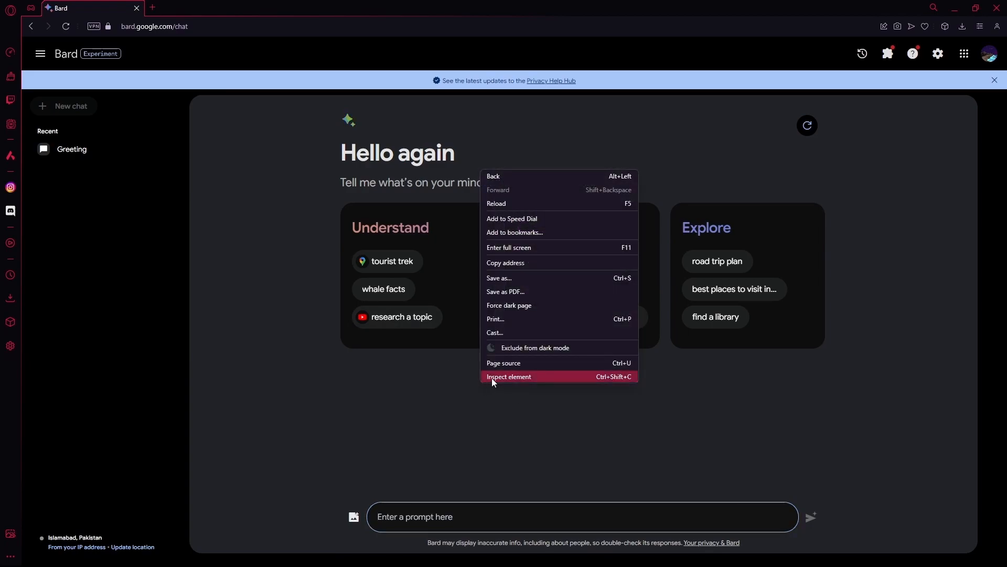
left_click(509, 376)
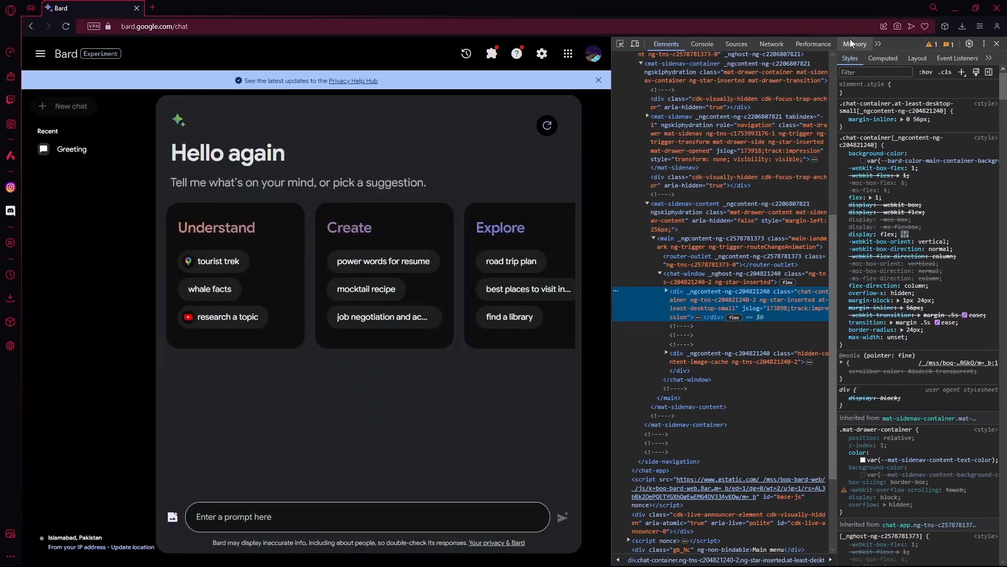
mouse_move(879, 44)
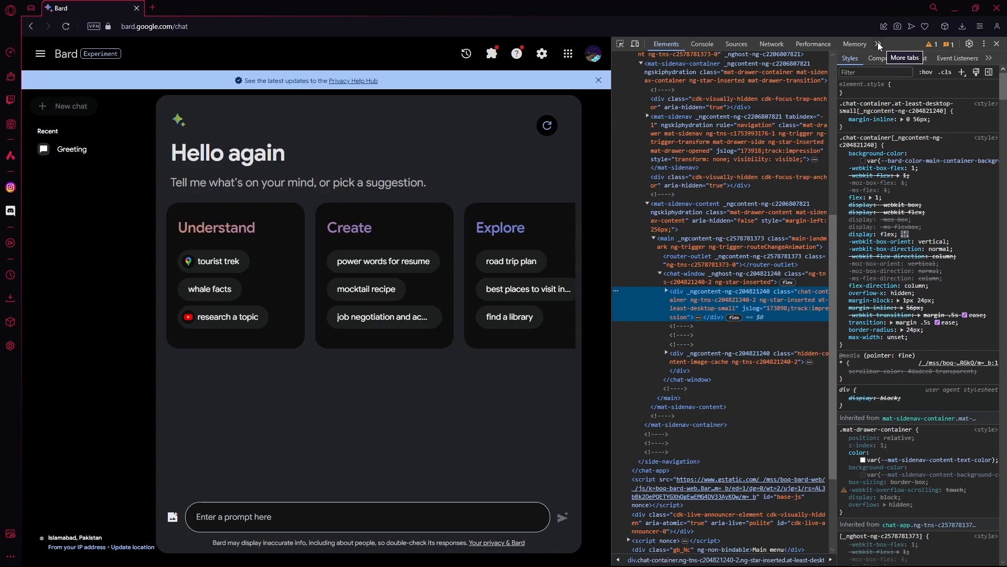
left_click(876, 44)
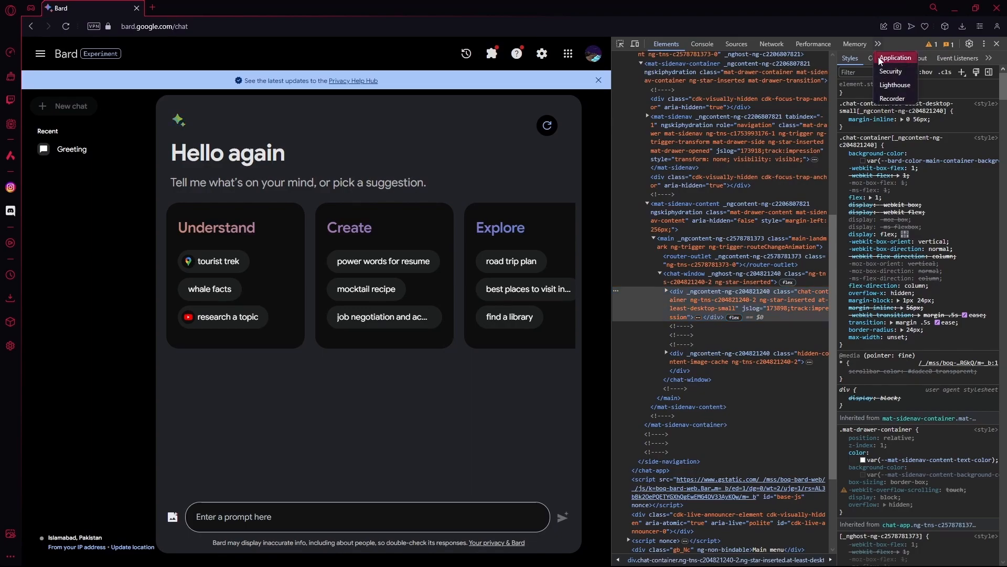
left_click(895, 57)
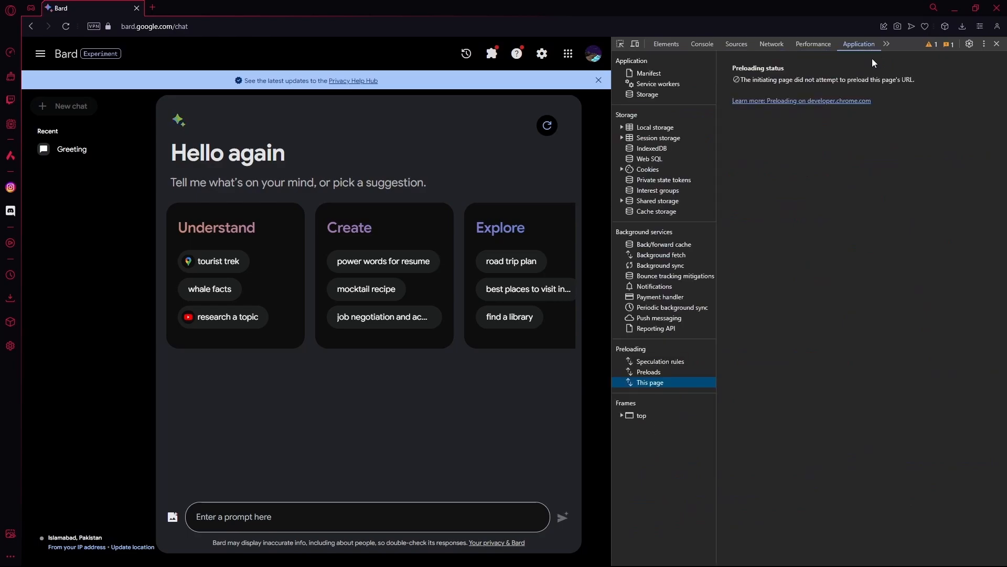
mouse_move(680, 111)
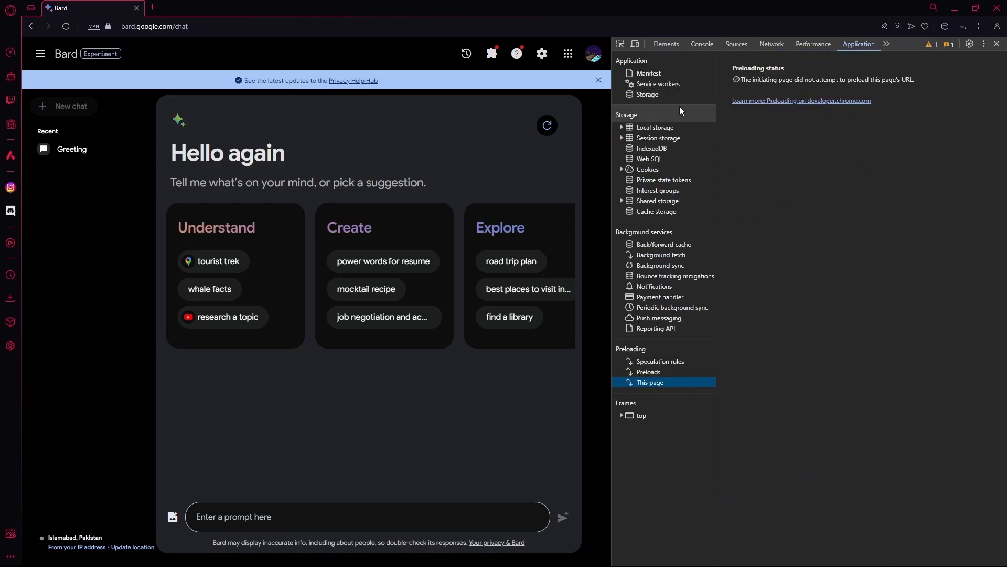
mouse_move(652, 170)
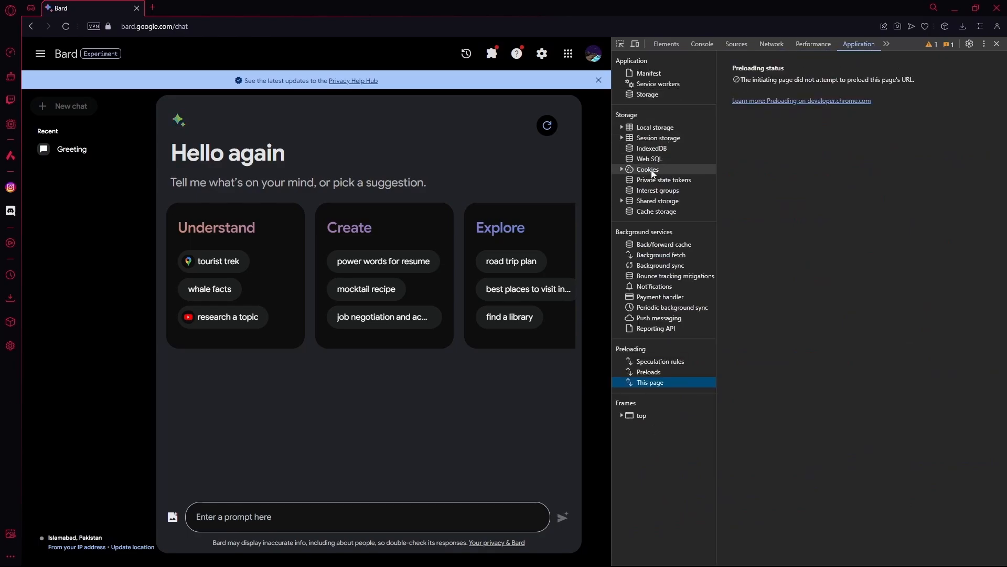
left_click(648, 169)
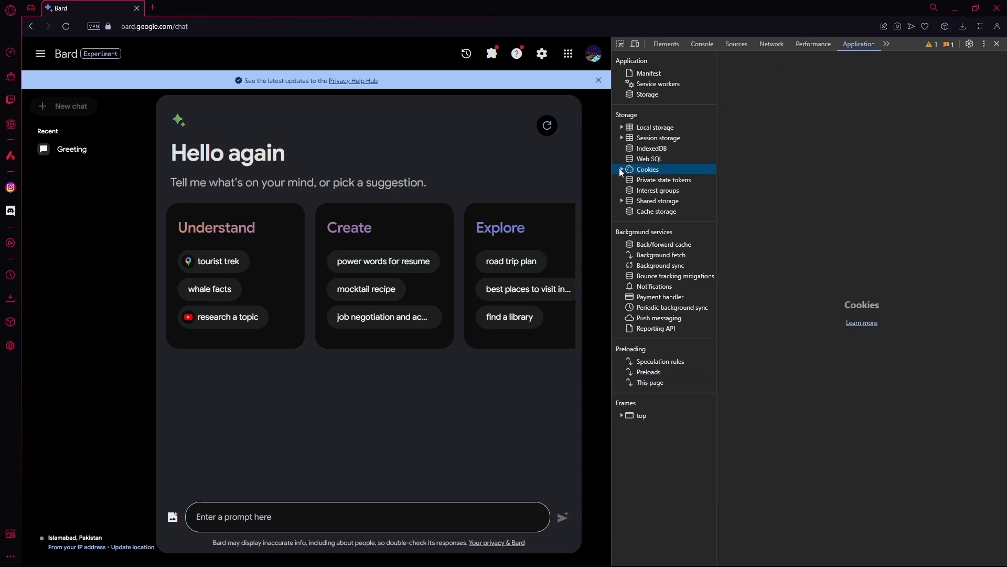
left_click(622, 169)
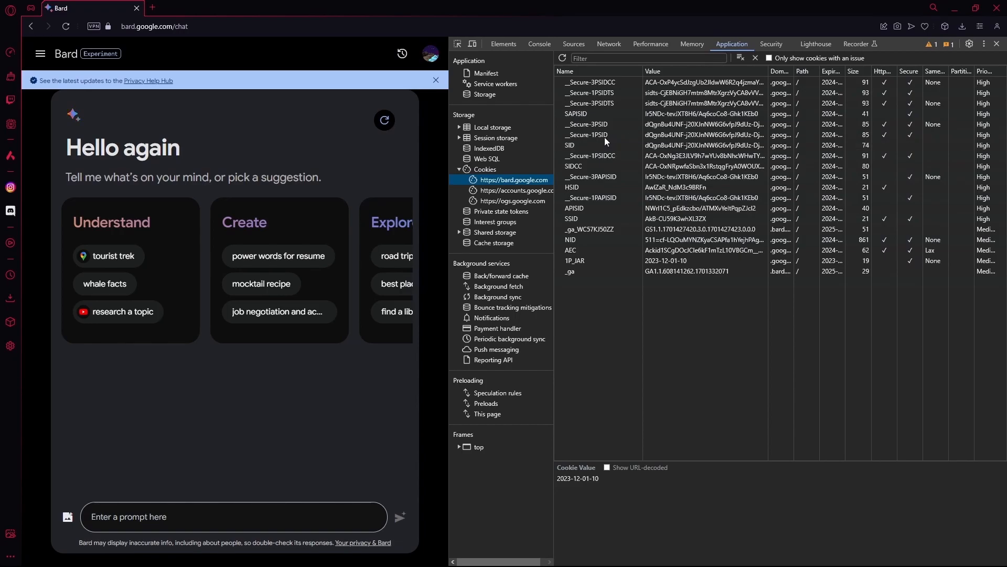
mouse_move(602, 496)
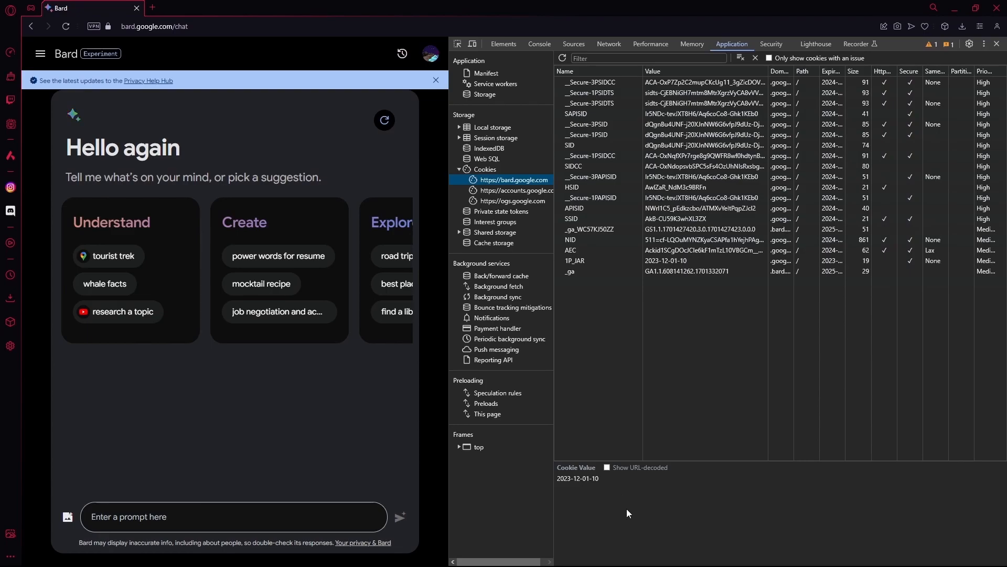
mouse_move(620, 503)
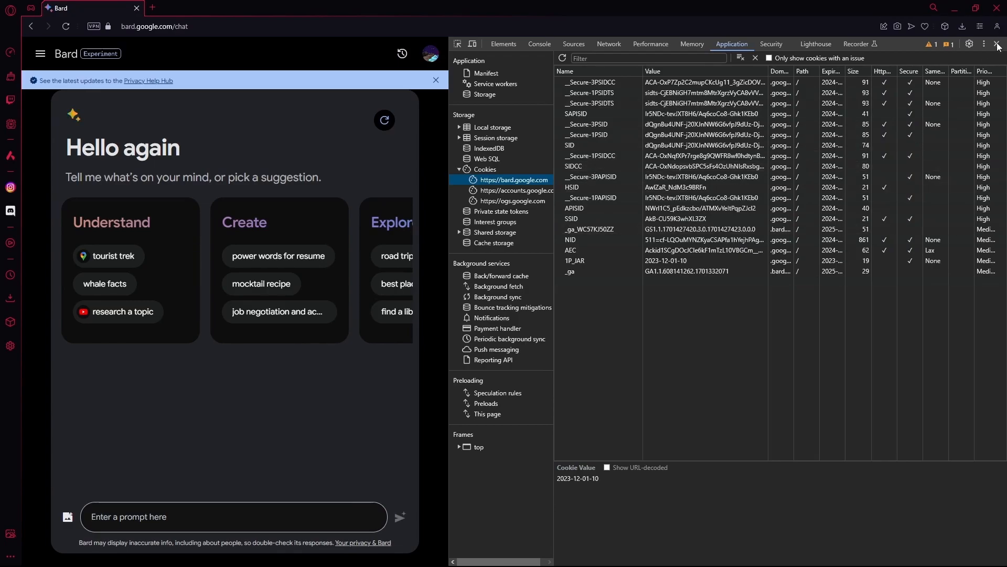
- Close the developer tools and bring the Visual Studio Code window forward
left_click(997, 44)
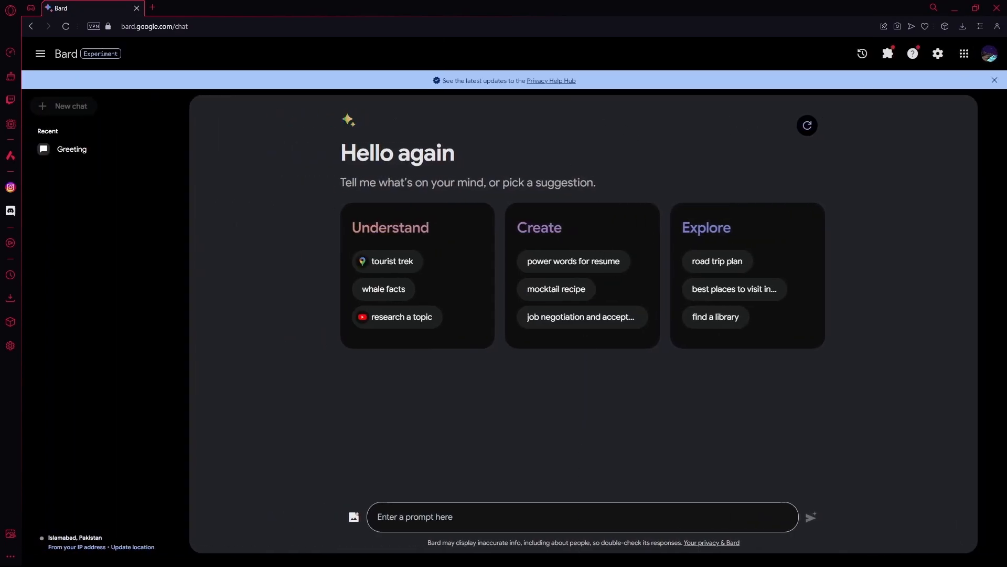
mouse_move(620, 554)
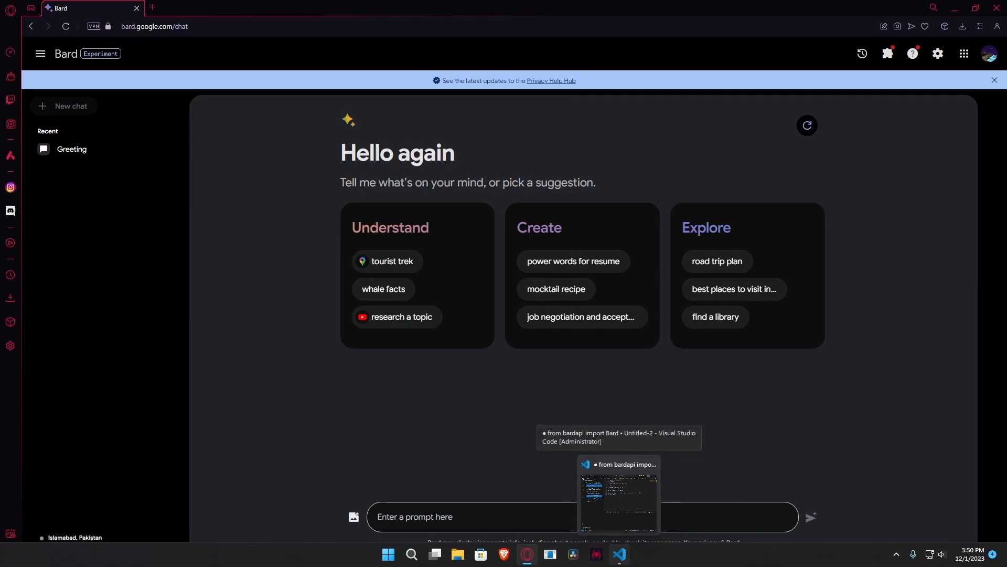
mouse_move(638, 562)
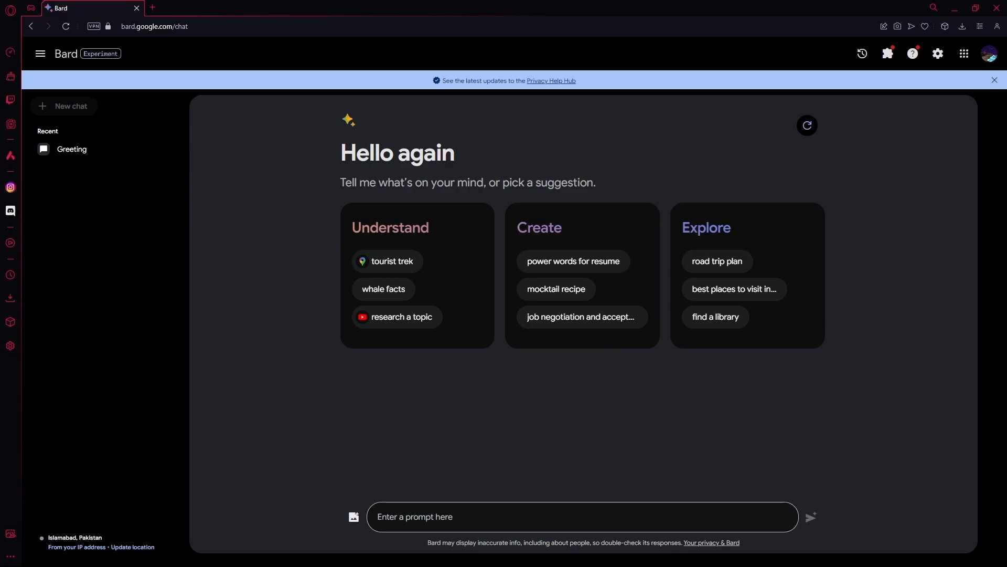
mouse_move(619, 554)
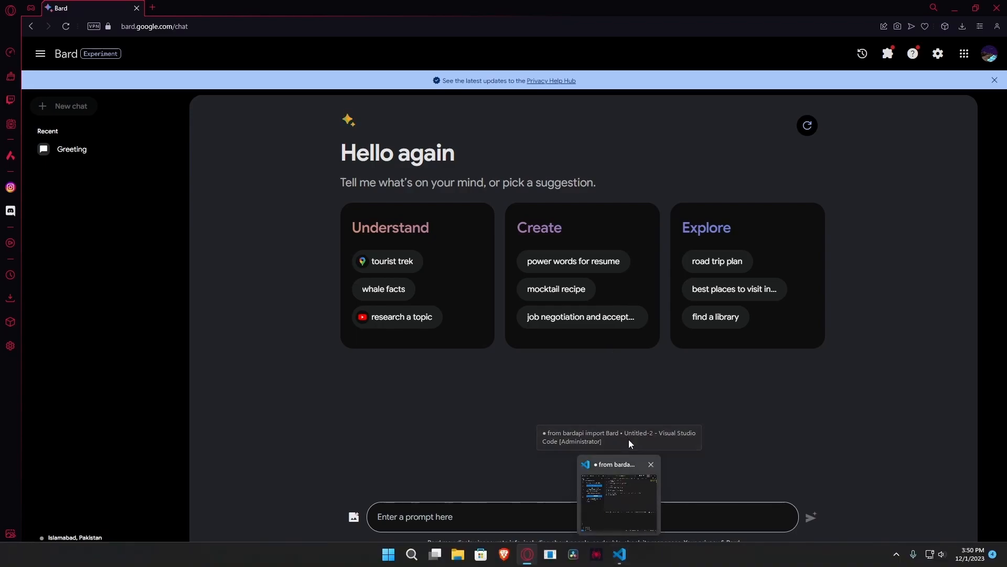
left_click(619, 494)
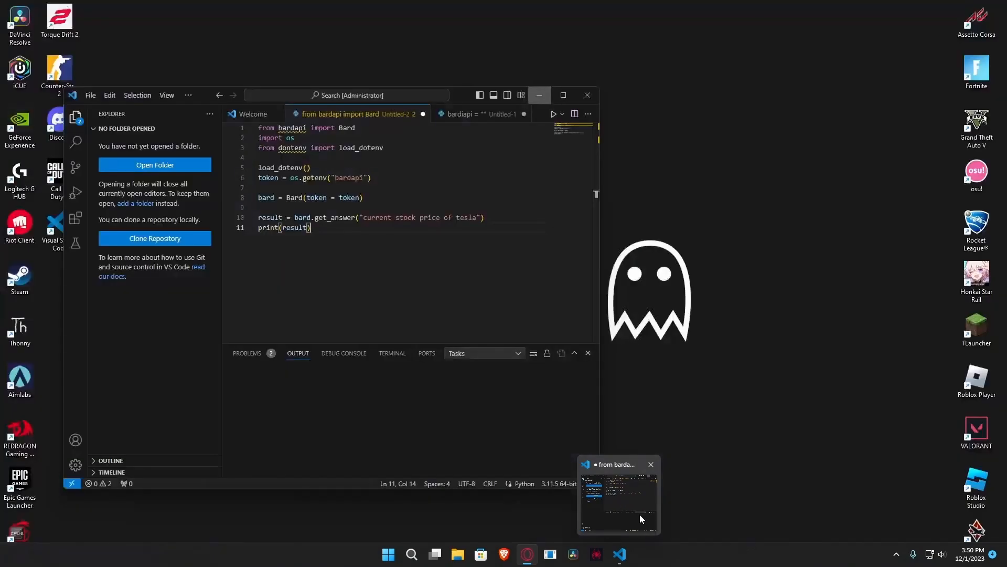
- In the Untitled-1 file, assign the quoted token string to the bardiapi variable
left_click(619, 494)
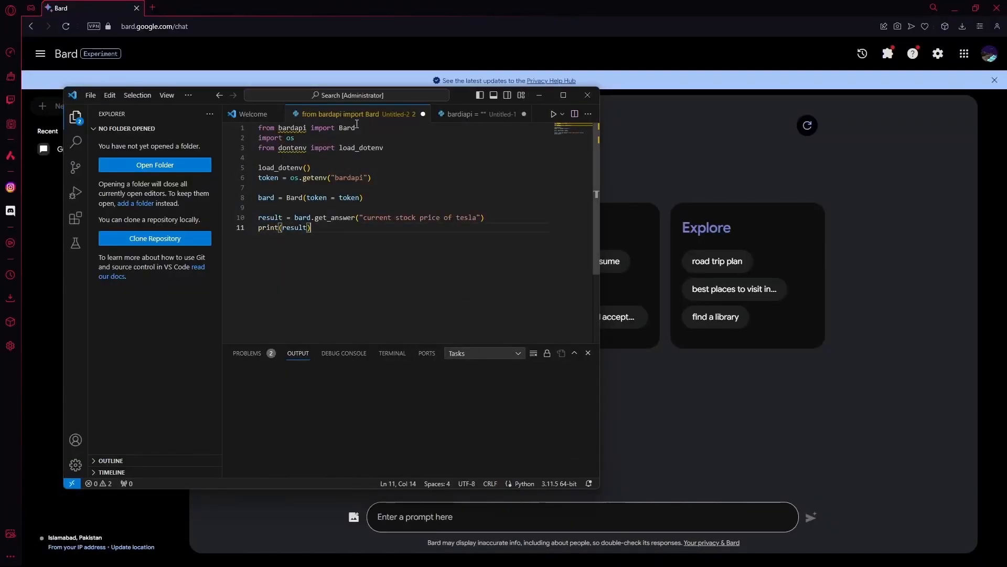
left_click(478, 114)
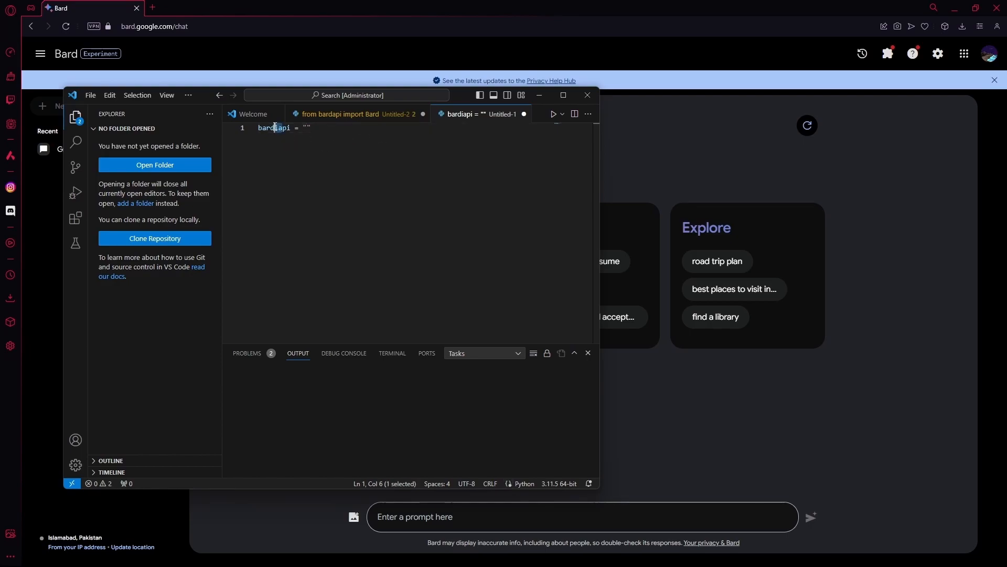
double_click(273, 127)
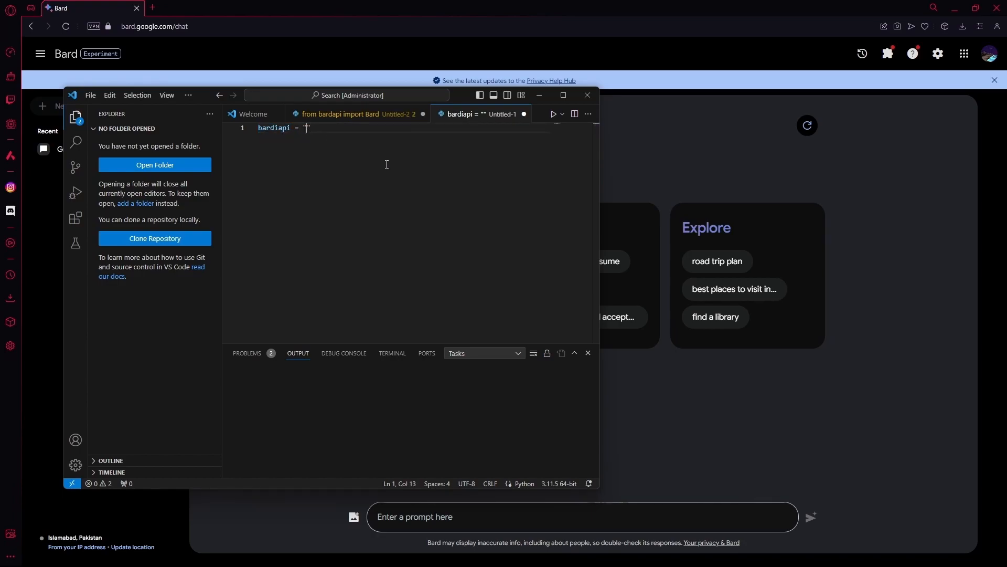
mouse_move(403, 182)
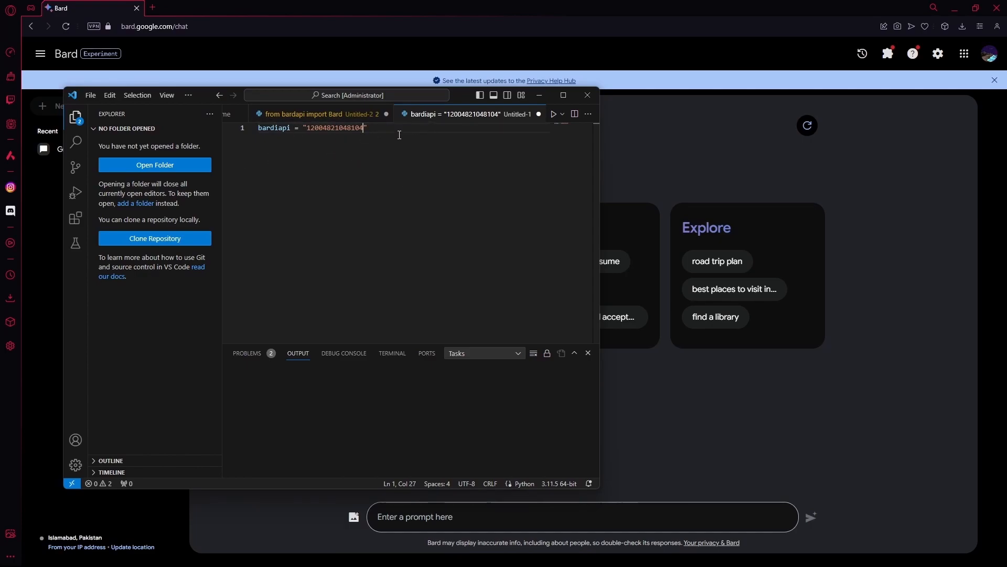
left_click(315, 113)
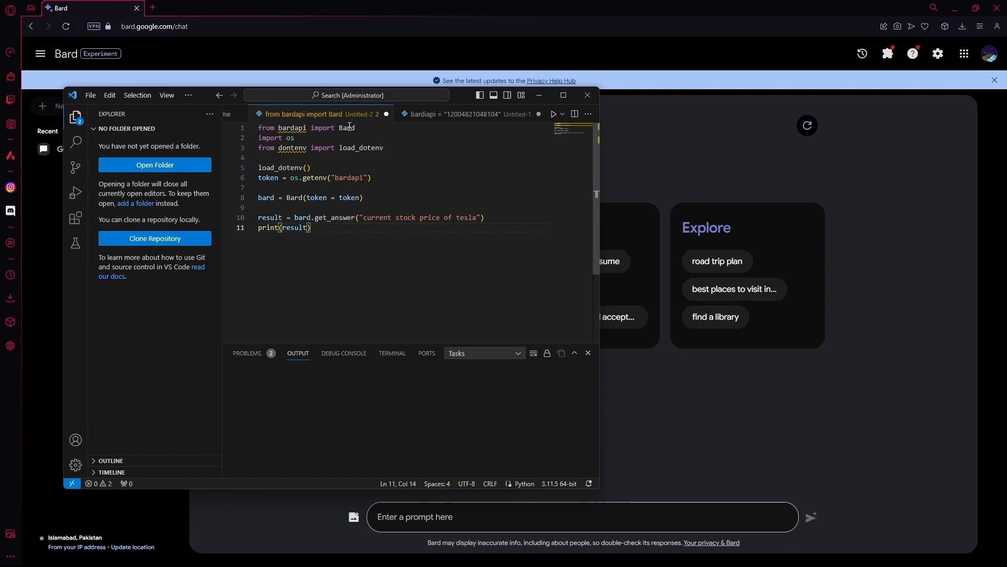
mouse_move(348, 127)
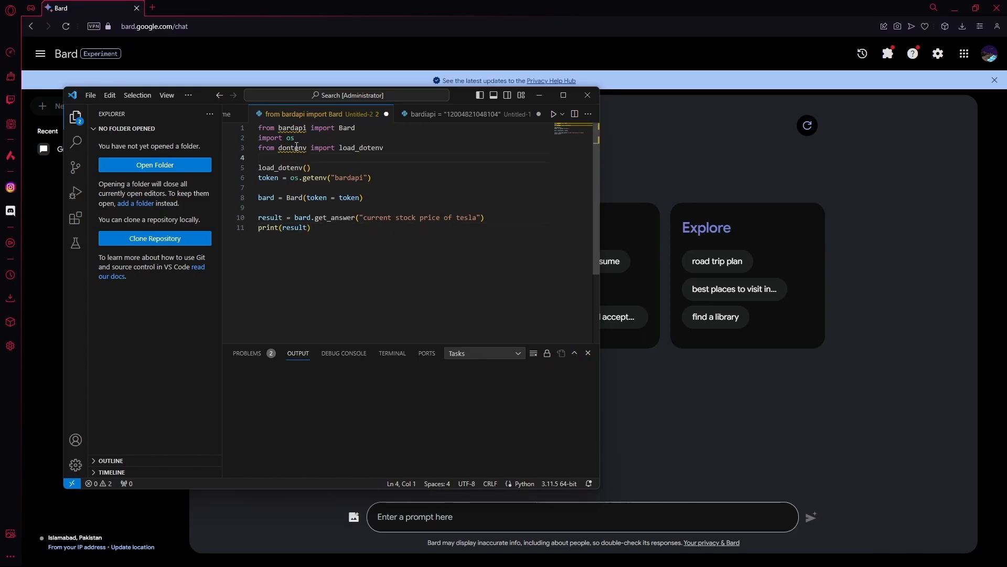
- Correct the import to dotenv and retype load_dotenv(), then return to the token file
double_click(290, 148)
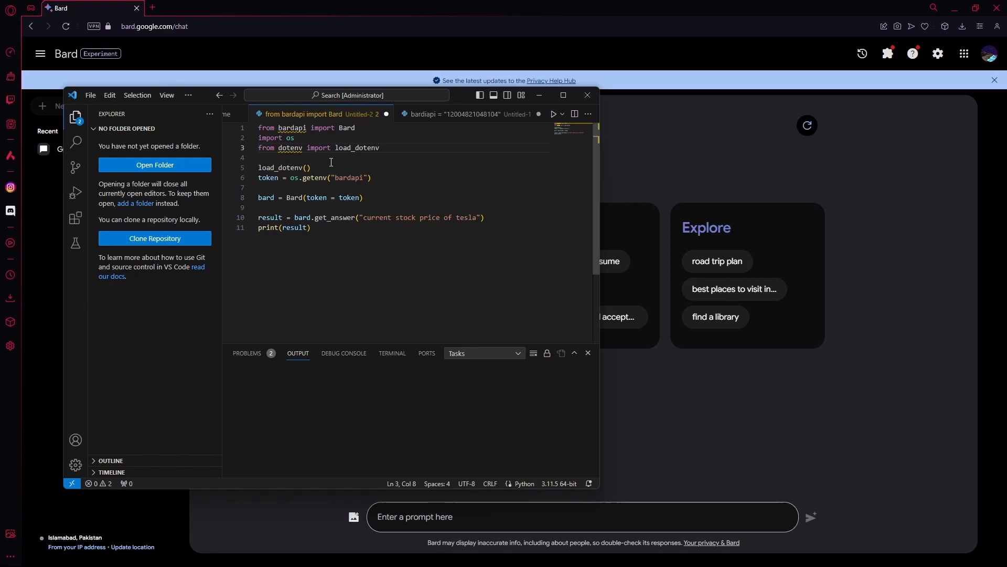
mouse_move(355, 158)
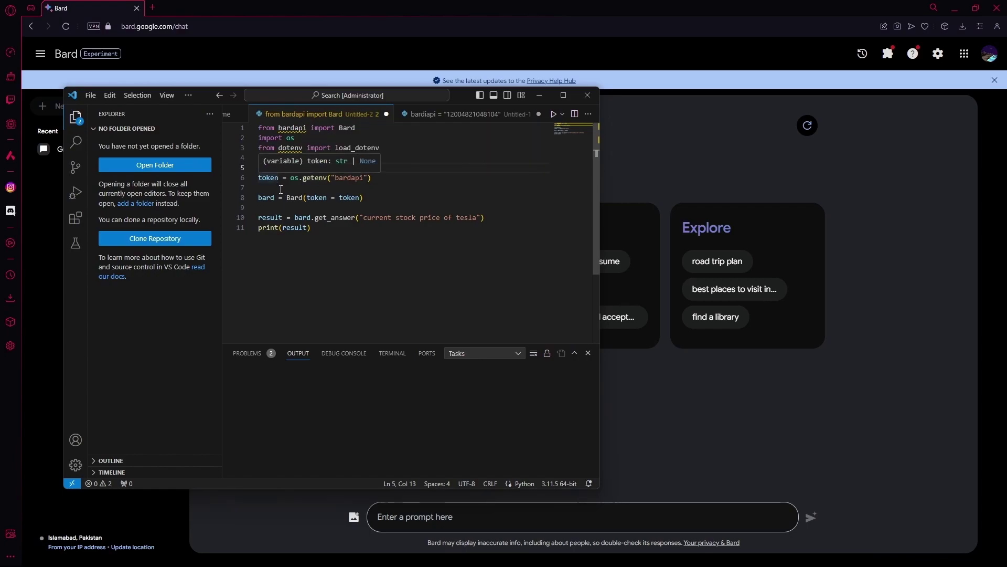
type("load_dotenv()")
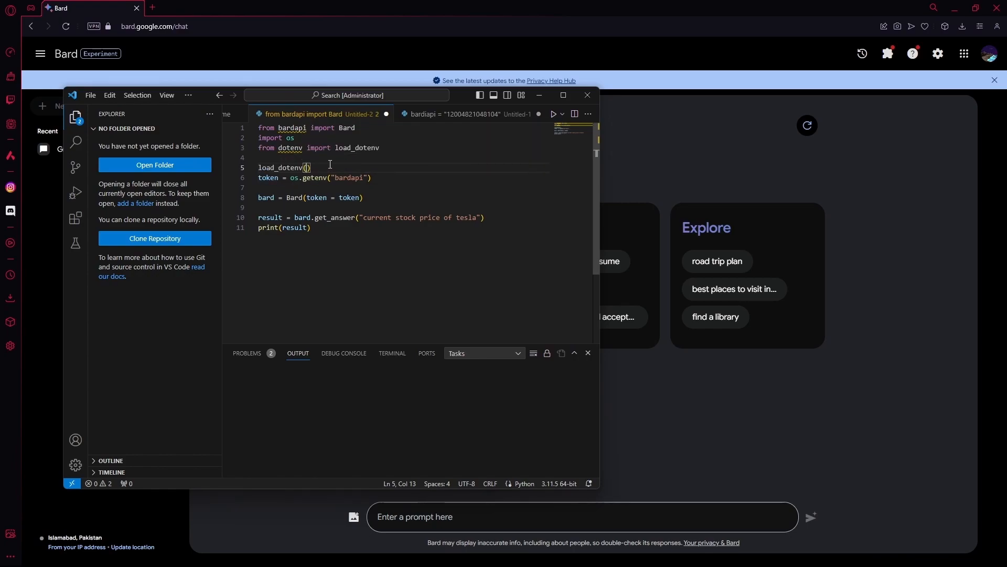
mouse_move(451, 133)
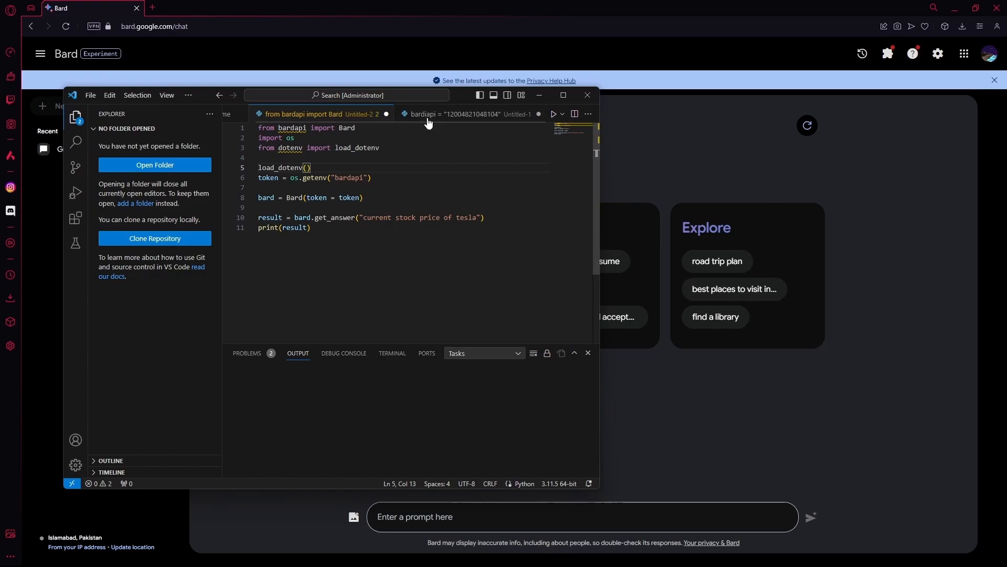
left_click(456, 113)
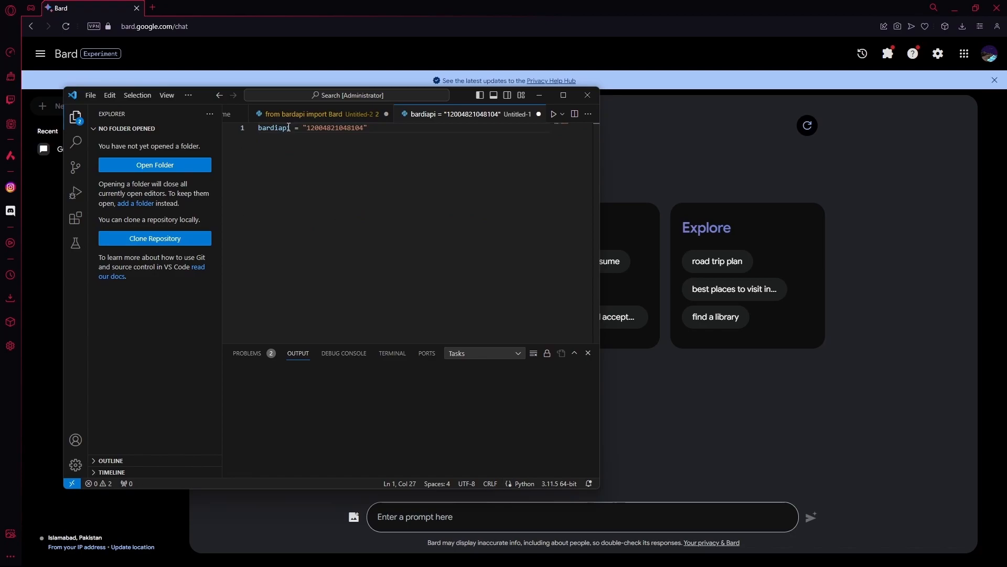
- Rename the token file's bardiapi variable to sa and return to the Bard script
double_click(273, 127)
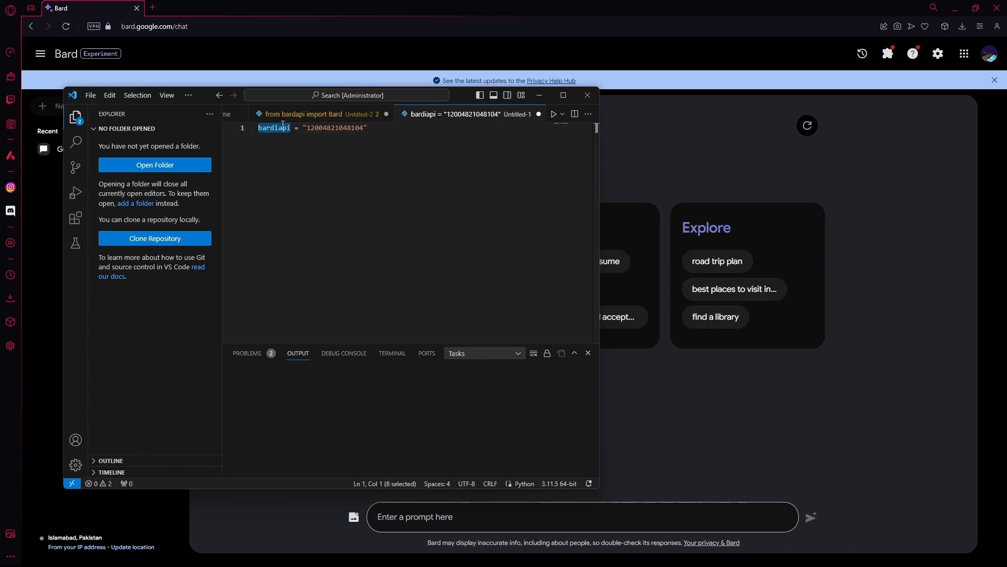
type("s")
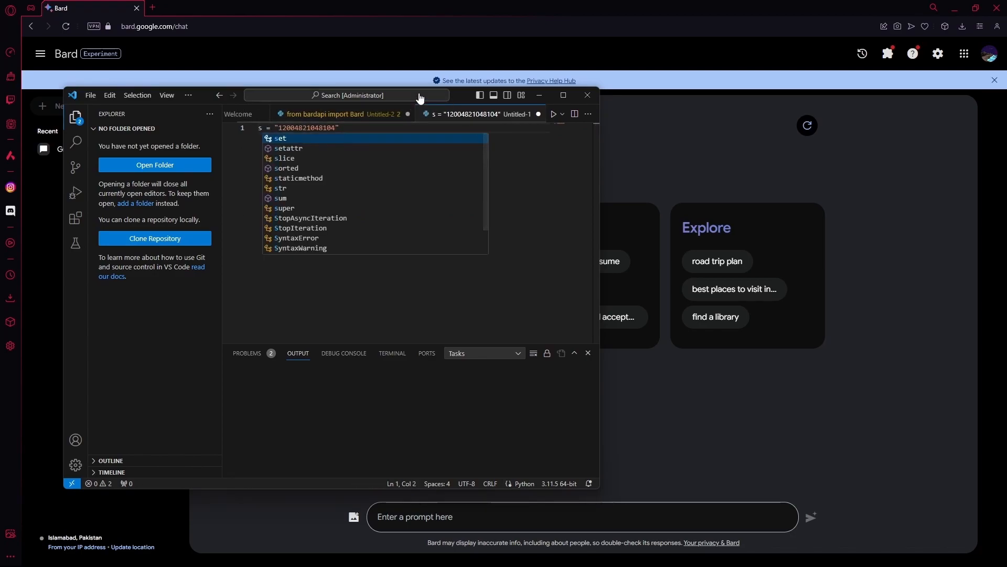
type("a")
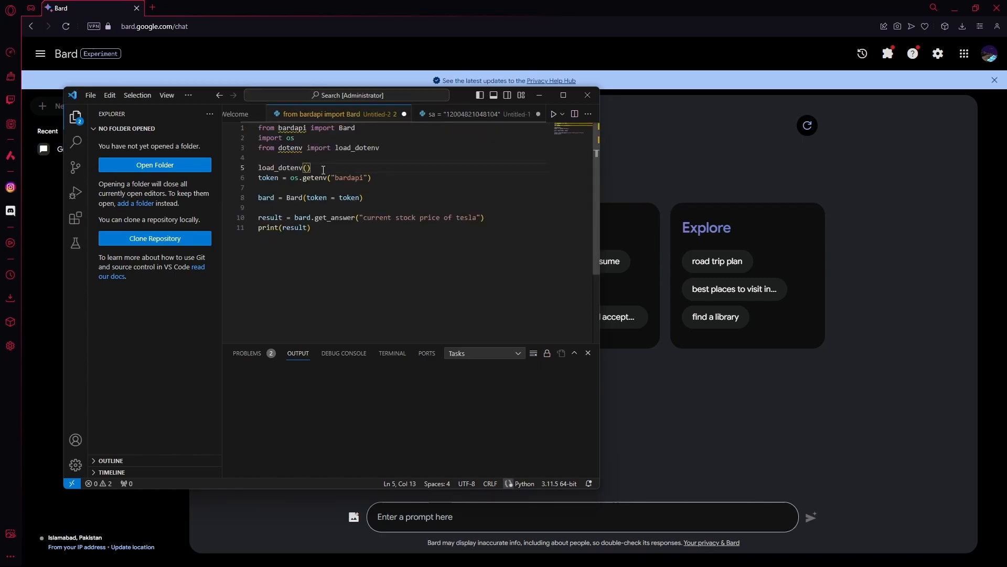
double_click(350, 179)
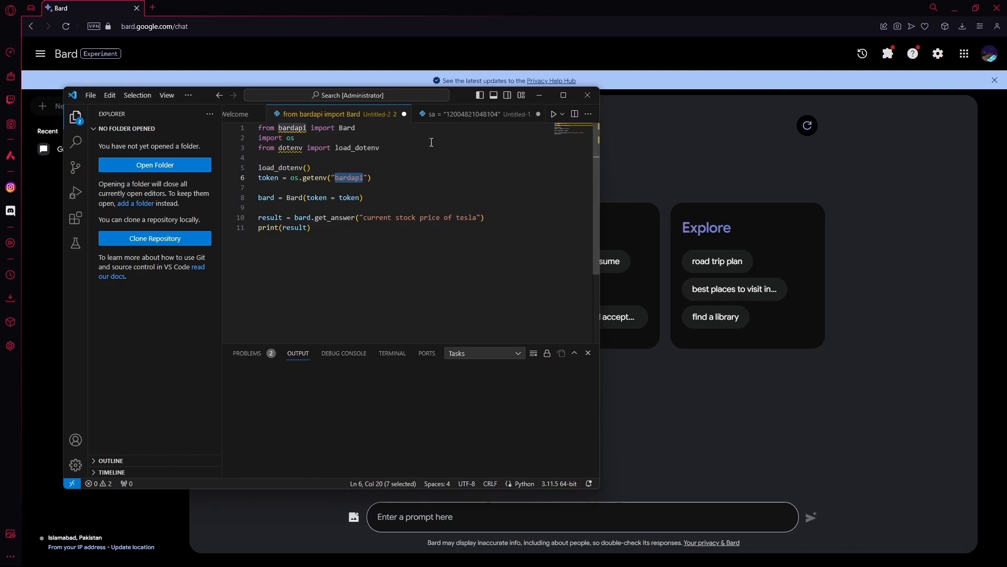
- Read the token with os.getenv("sa") and retype bard = Bard(token = token)
type("sa")
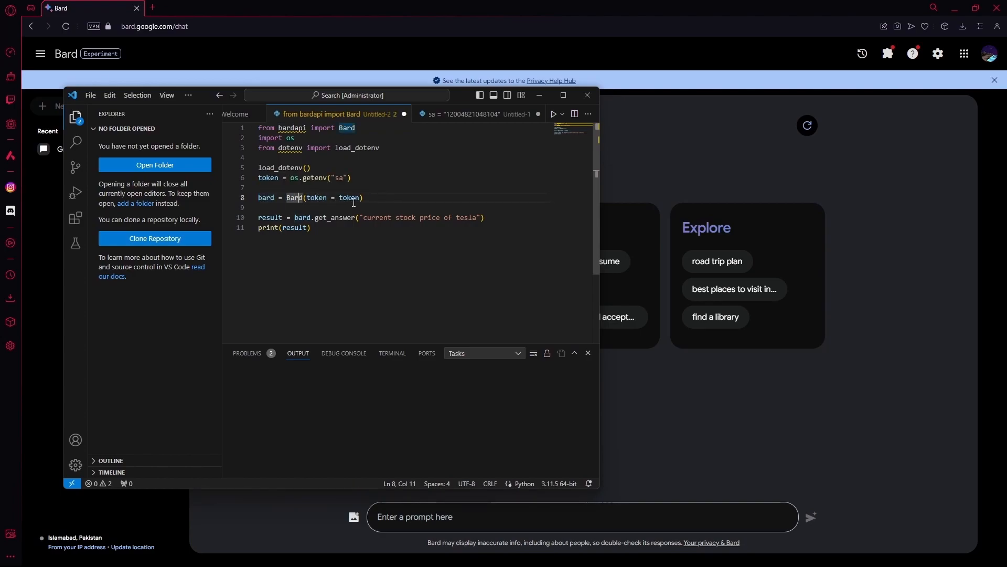
left_click(363, 198)
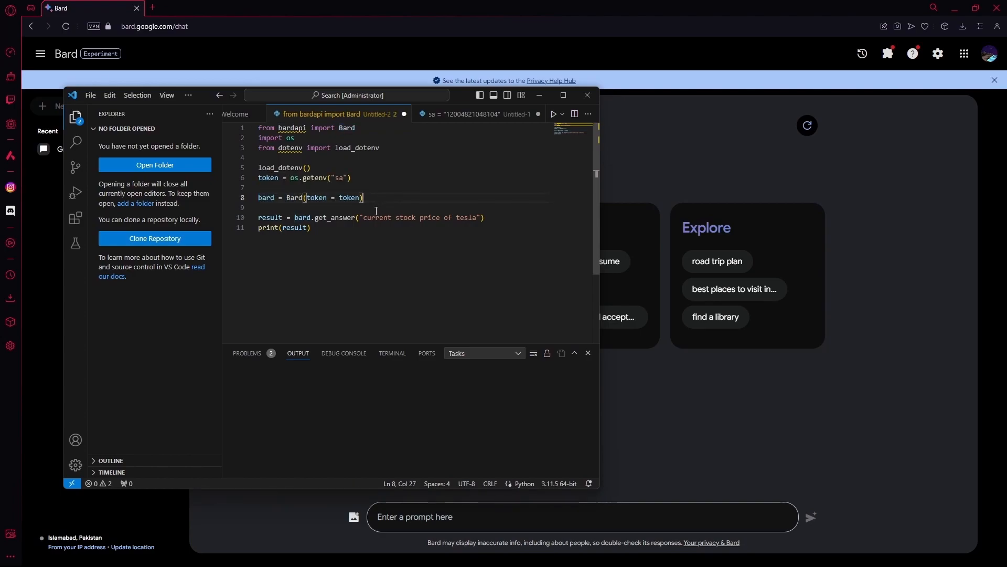
mouse_move(270, 217)
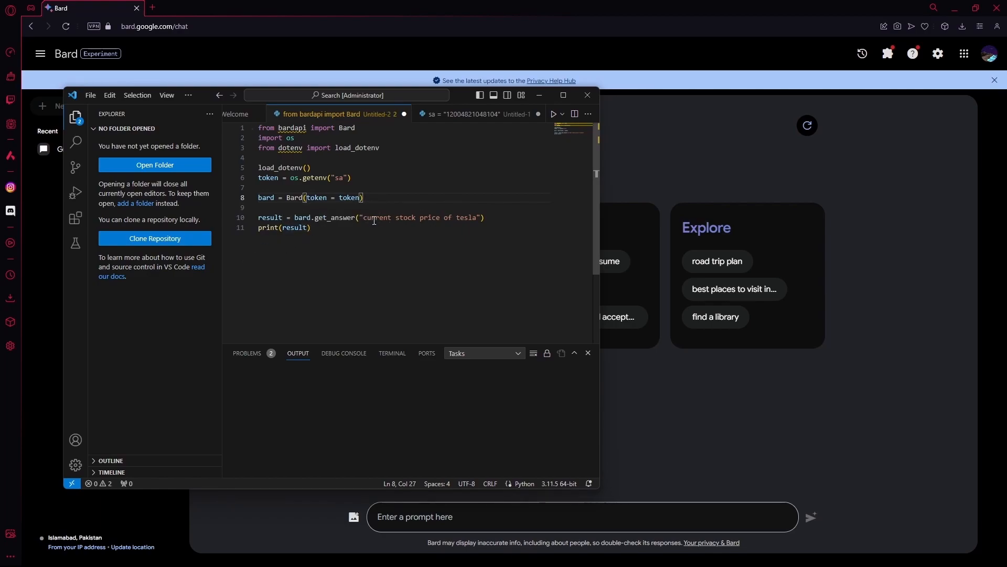
mouse_move(484, 236)
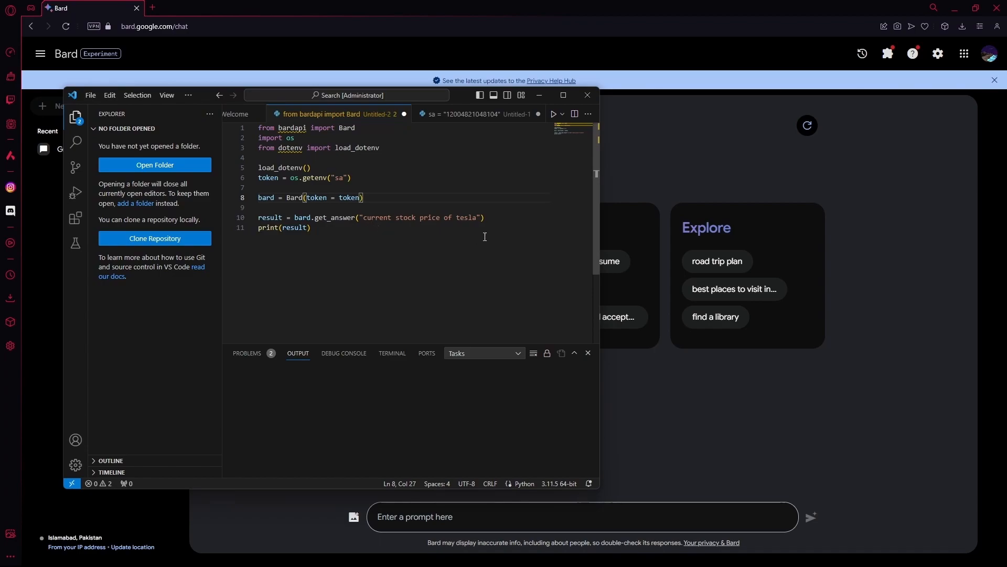
mouse_move(396, 327)
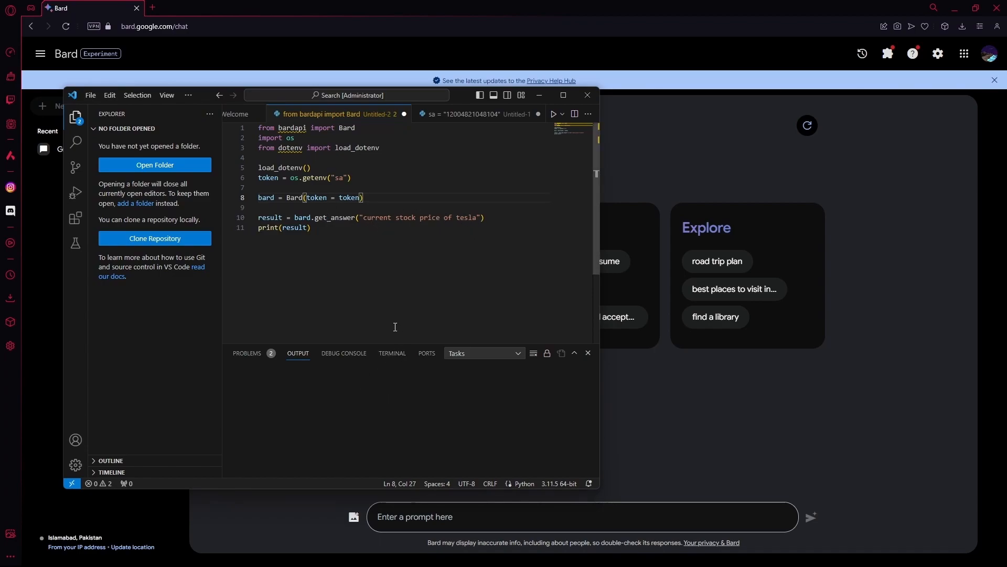
mouse_move(270, 218)
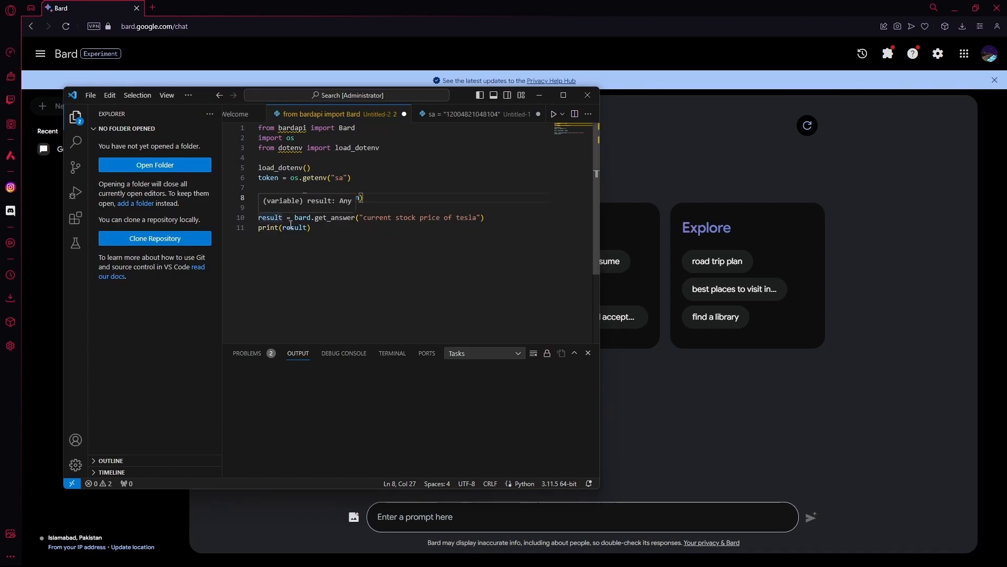
type("bard = Bard(token = token)")
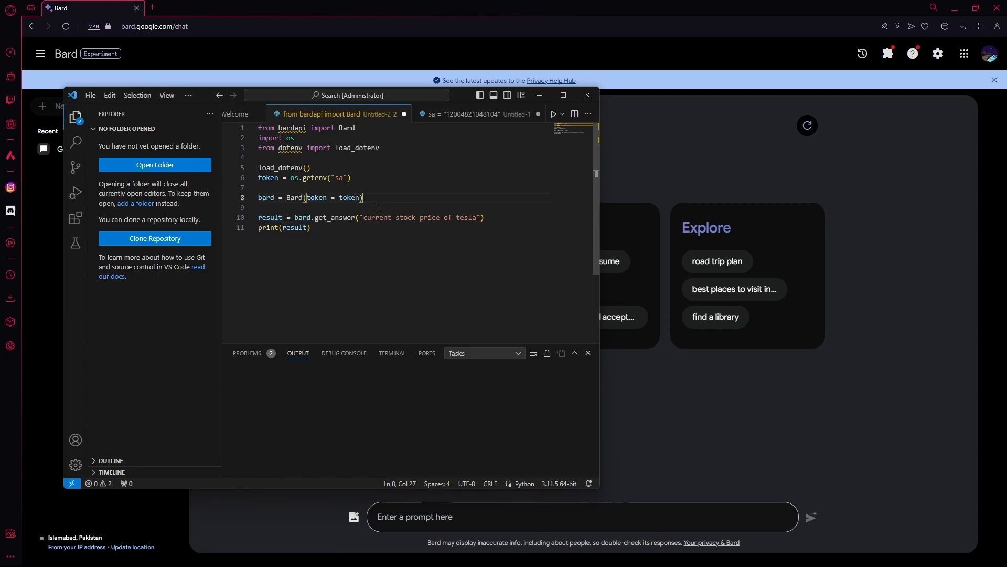
mouse_move(382, 212)
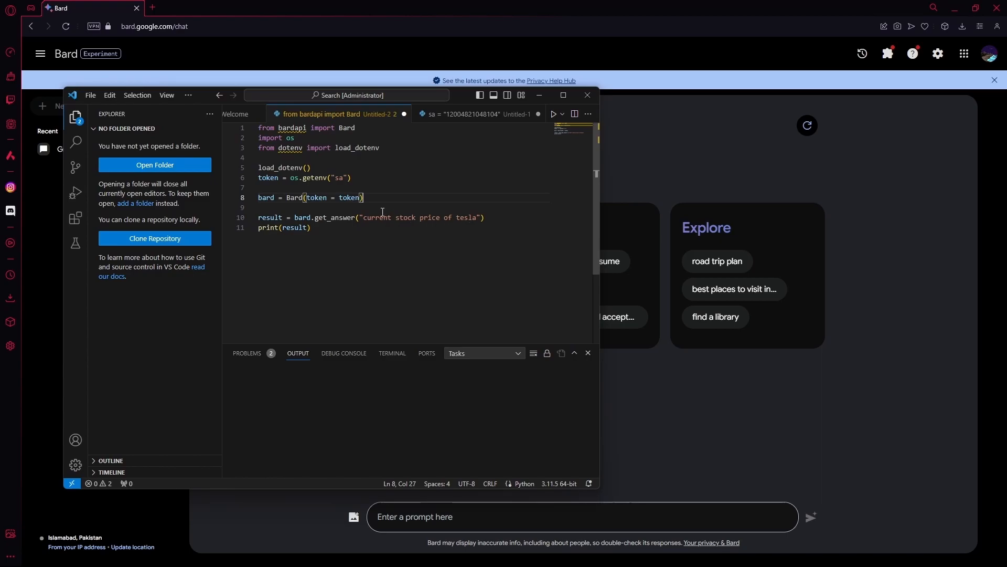
mouse_move(450, 222)
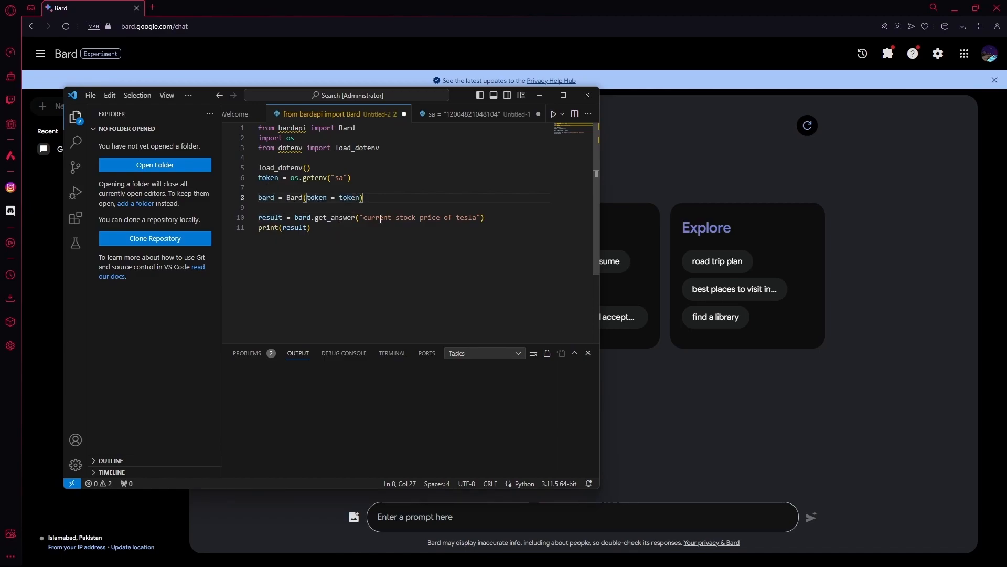
mouse_move(361, 215)
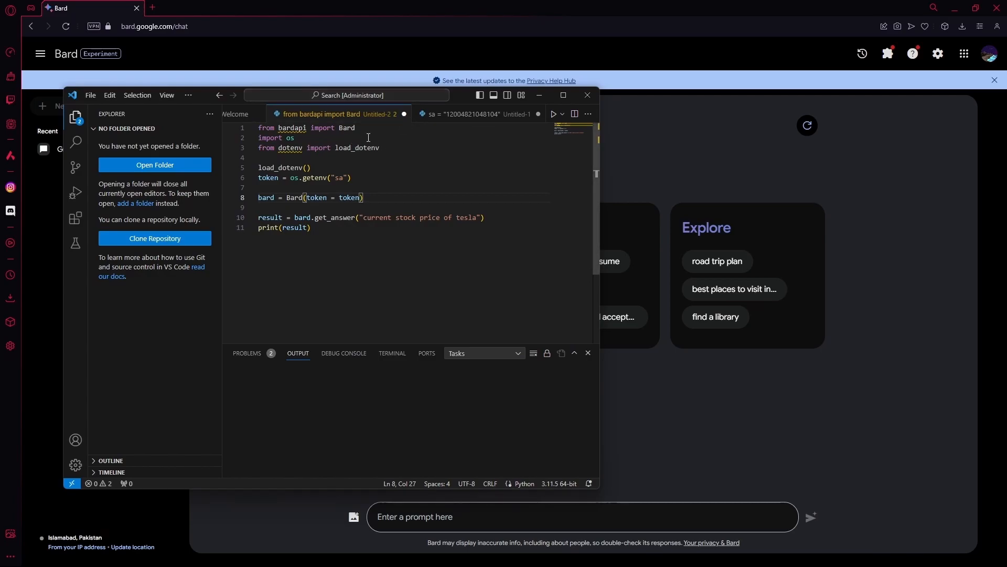
mouse_move(490, 238)
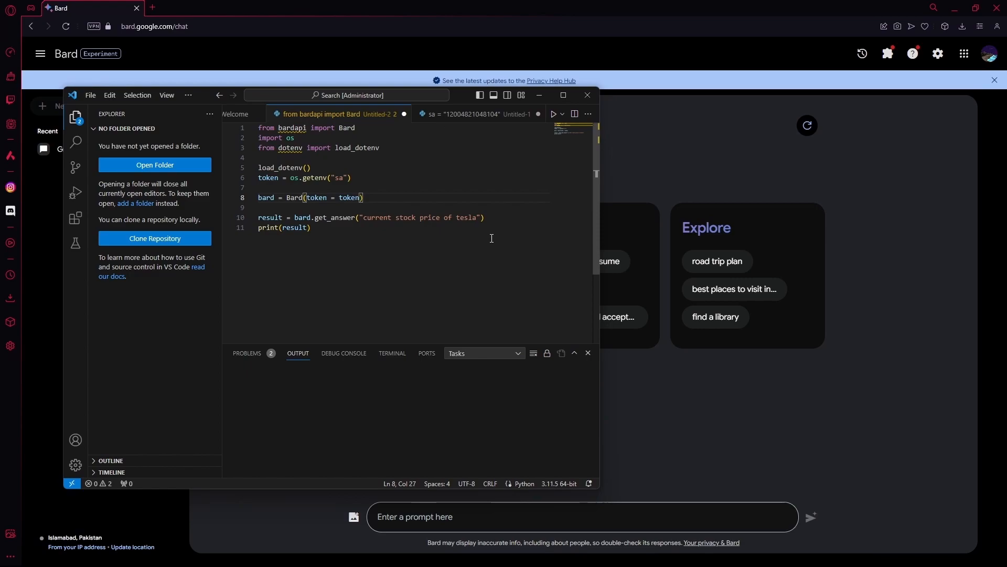